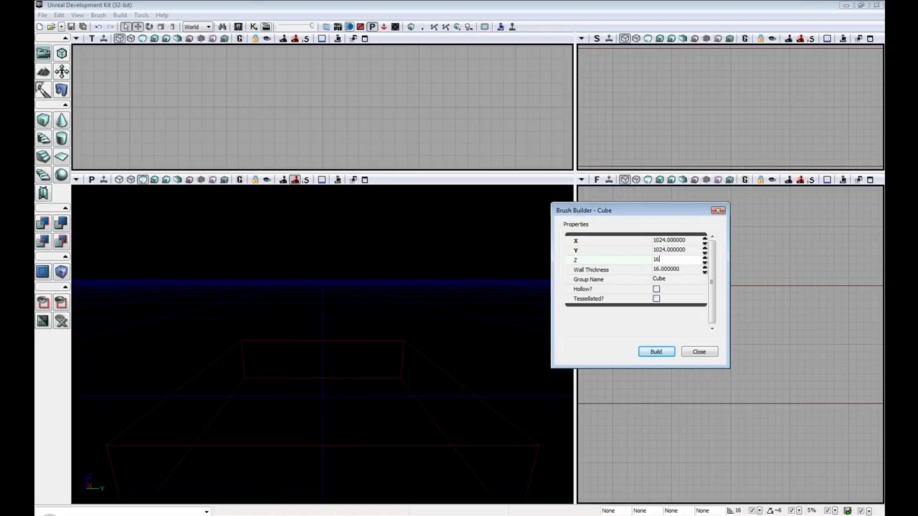
Build the 1024×1024×16 floor slab and resize the builder brush to 128 units
left_click(654, 352)
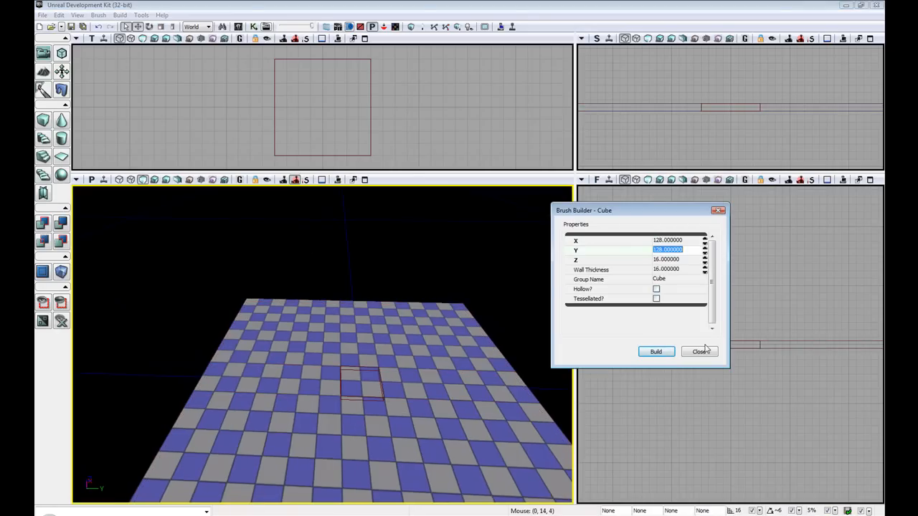
left_click(700, 351)
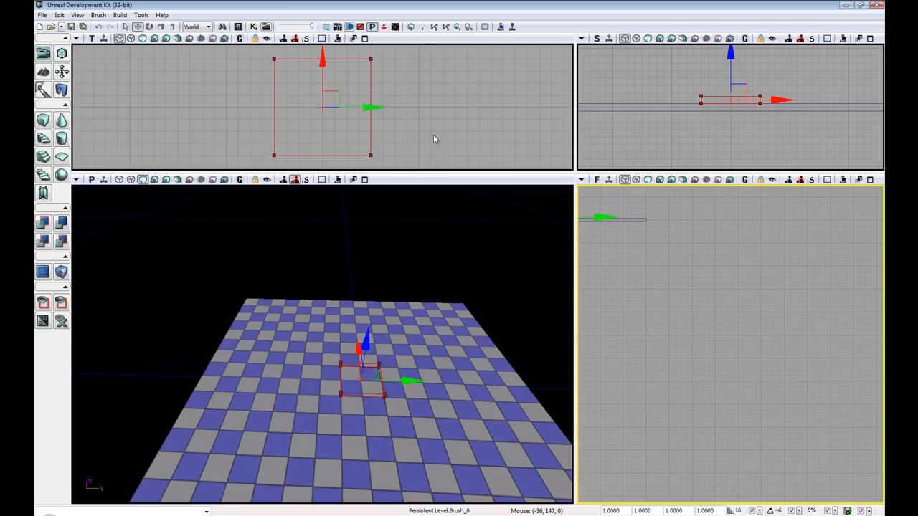
Position the small brush at the two platform spots and add both platforms
left_click_drag(323, 108, 404, 103)
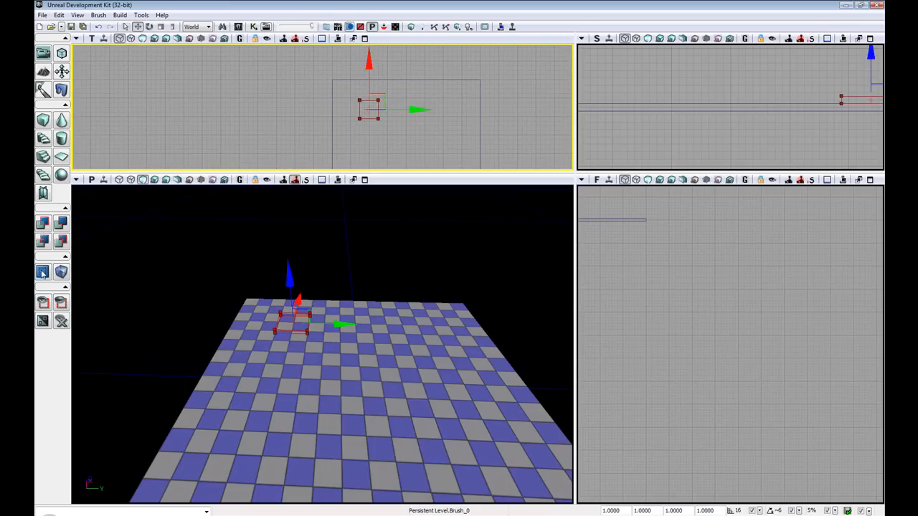
left_click_drag(399, 109, 477, 109)
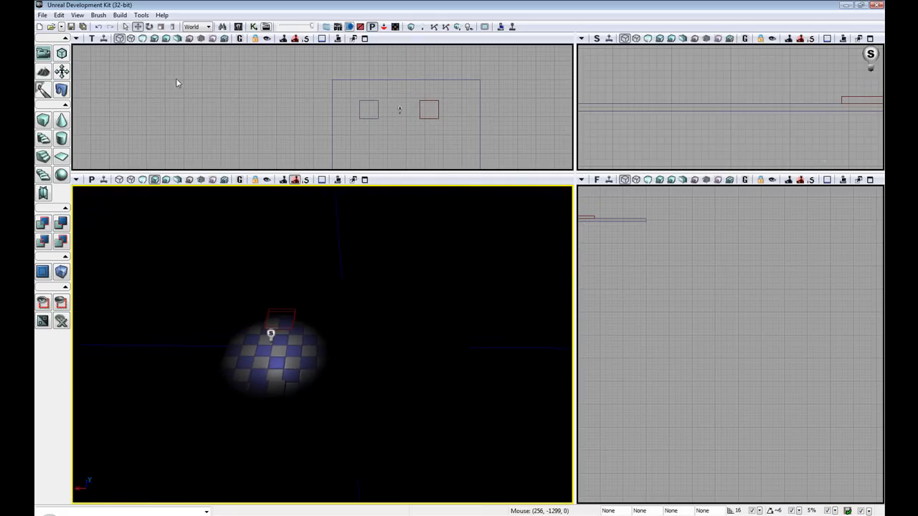
mouse_move(340, 282)
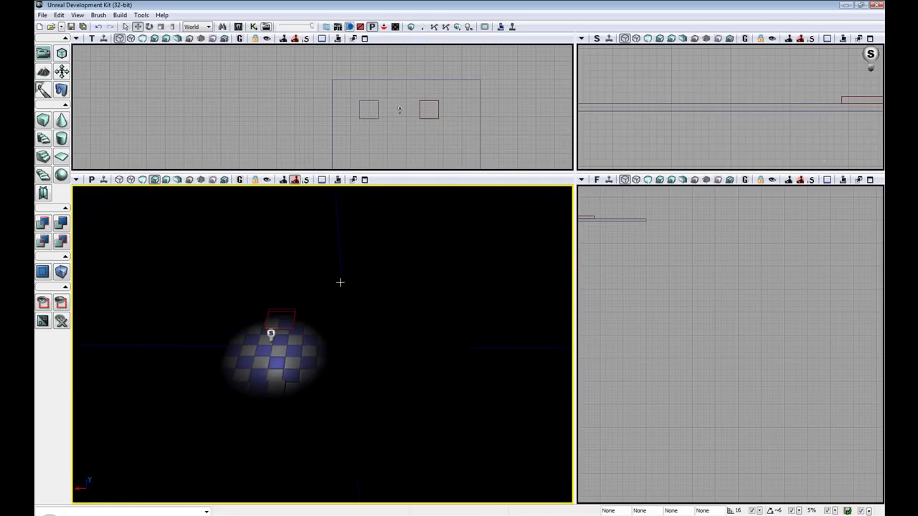
Place a PointLightToggleable from the Actor Classes browser at a spot on the floor
left_click(77, 15)
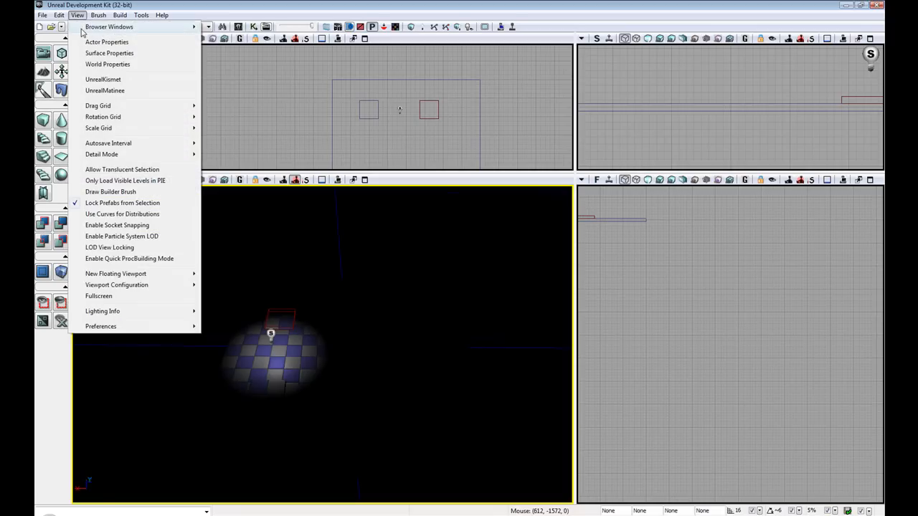
left_click(109, 26)
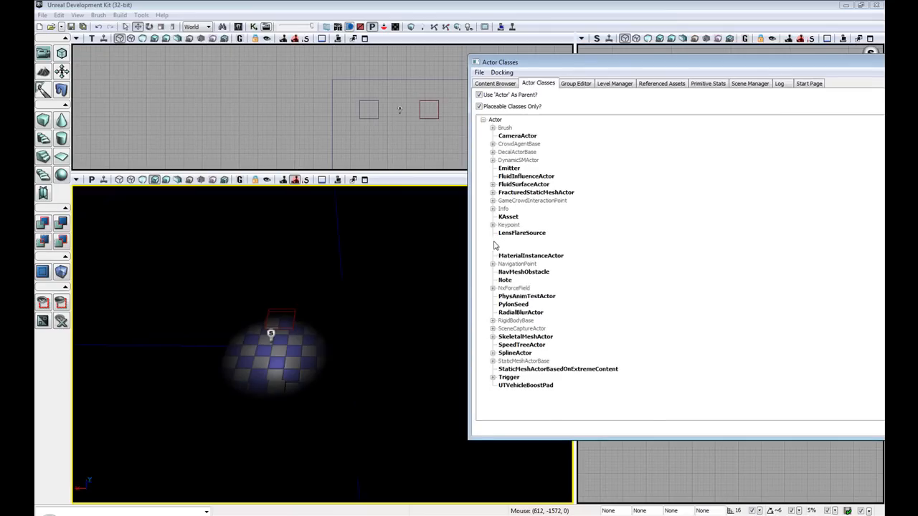
left_click(494, 241)
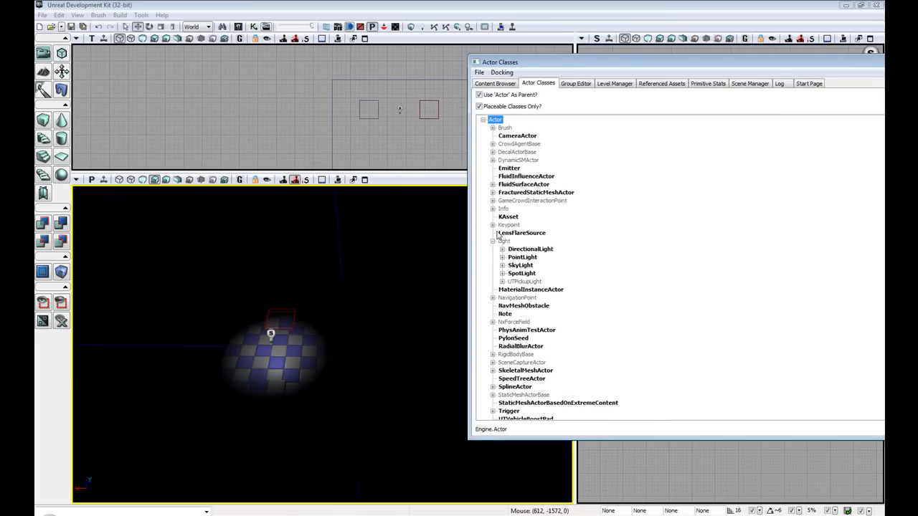
left_click(502, 257)
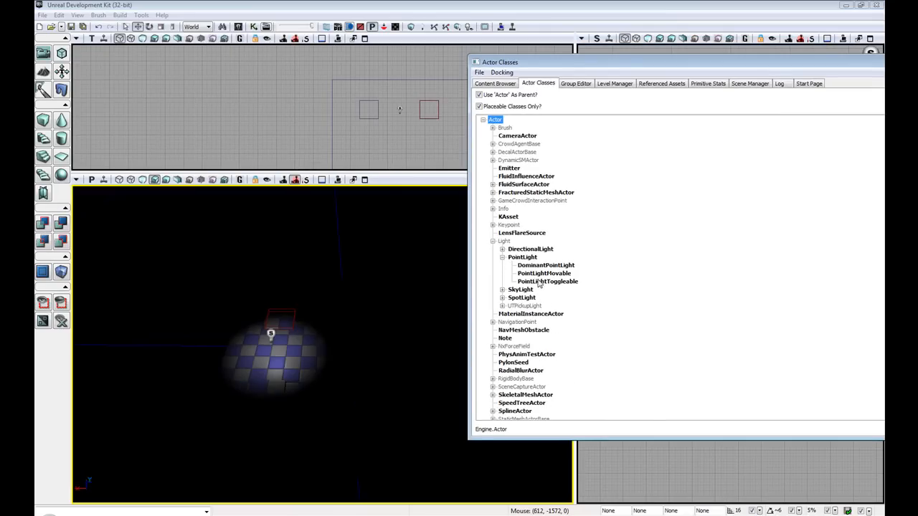
right_click(271, 334)
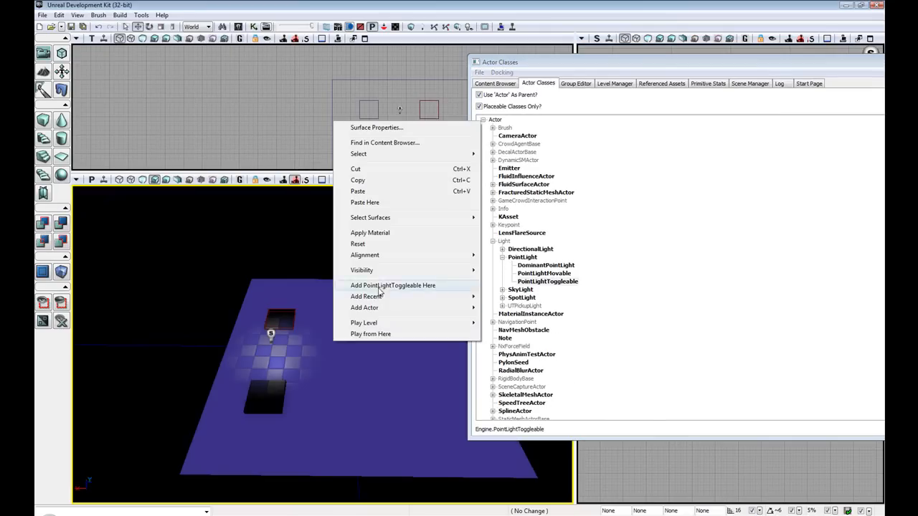
left_click(393, 286)
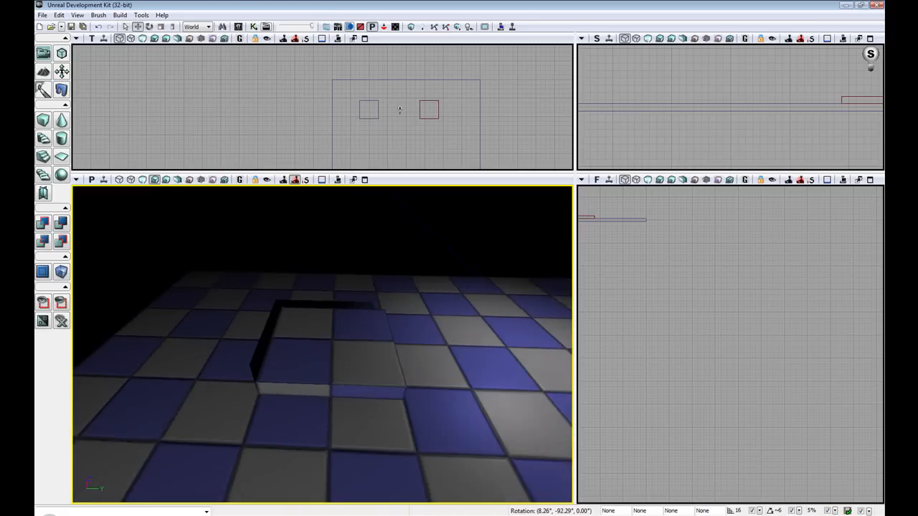
Add a Trigger actor on a platform via Add Actor > Add Trigger
right_click(399, 290)
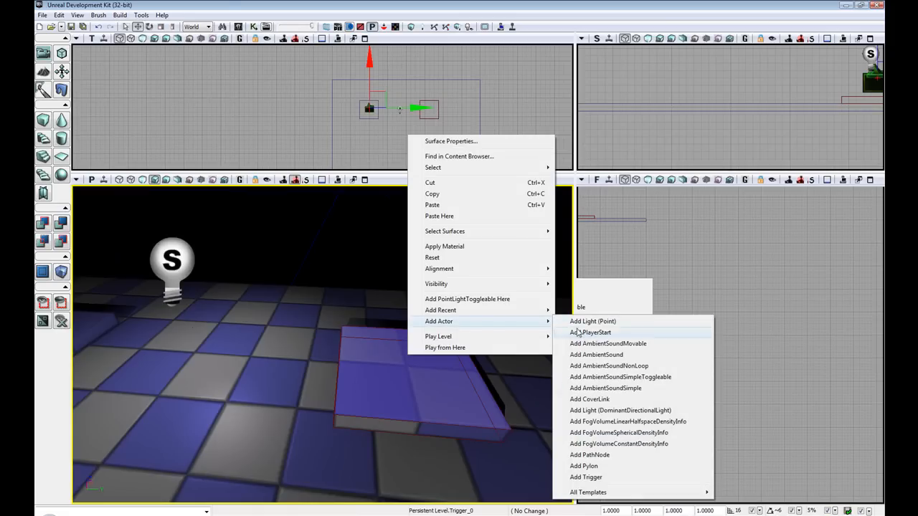
left_click(590, 332)
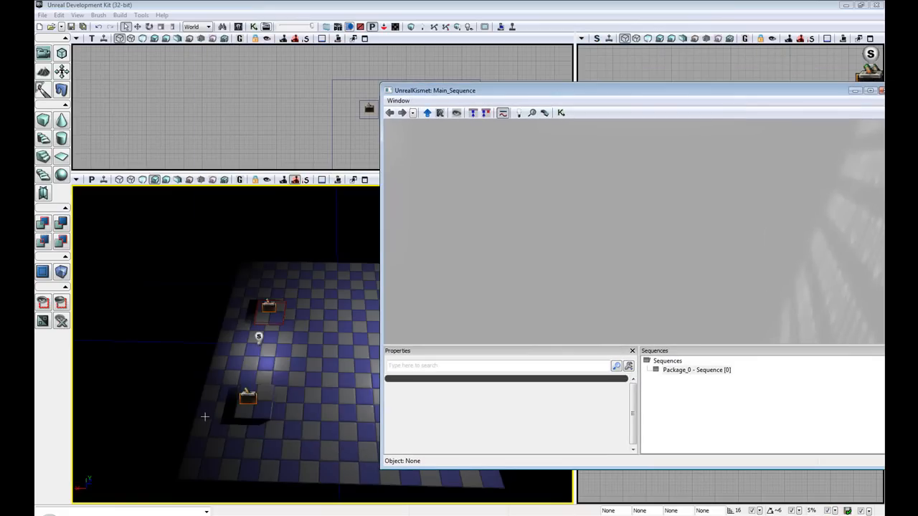
Create Kismet Touch events for Trigger_0 and Trigger_1
left_click(246, 395)
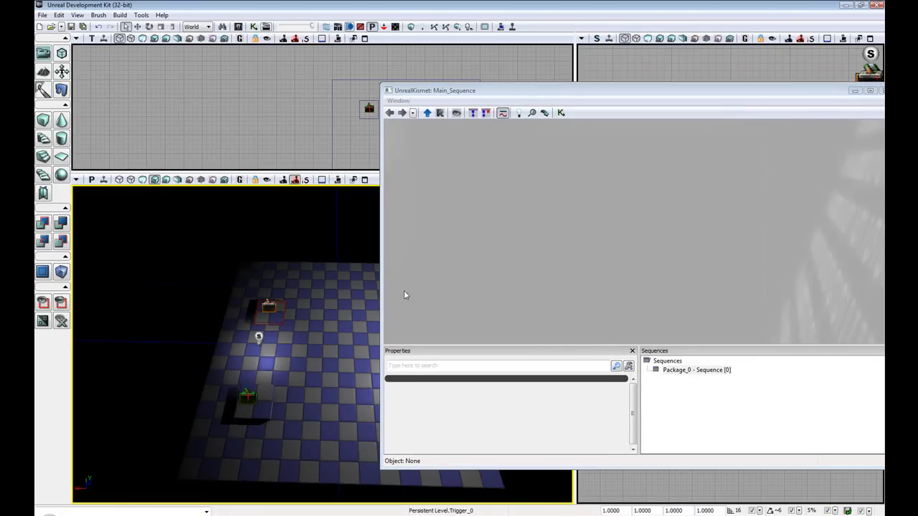
mouse_move(416, 167)
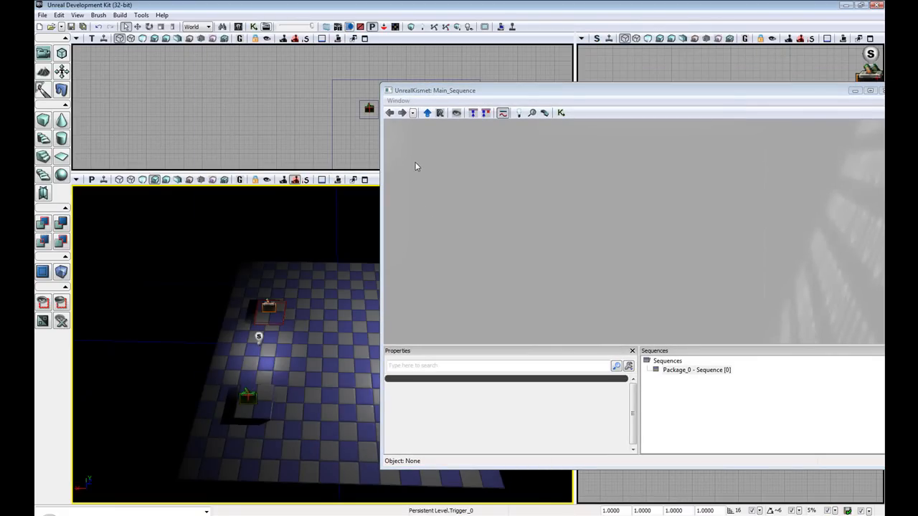
right_click(415, 167)
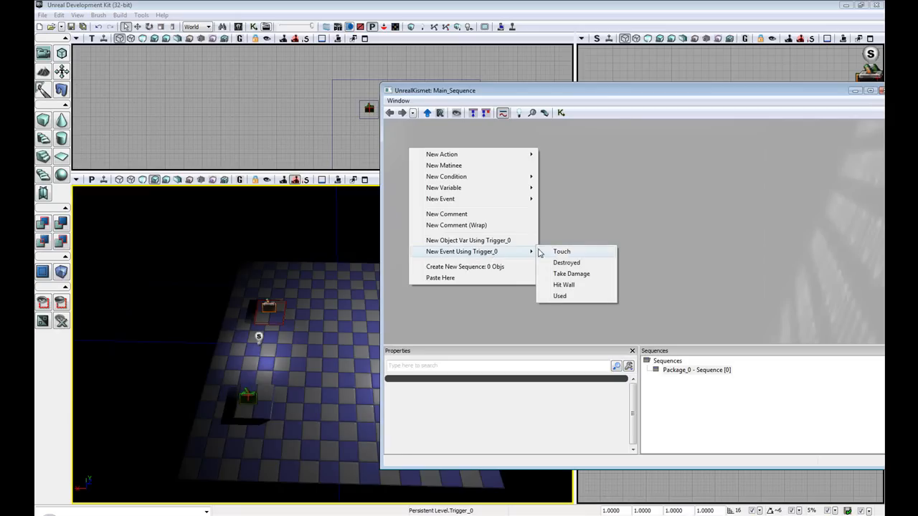
left_click(562, 251)
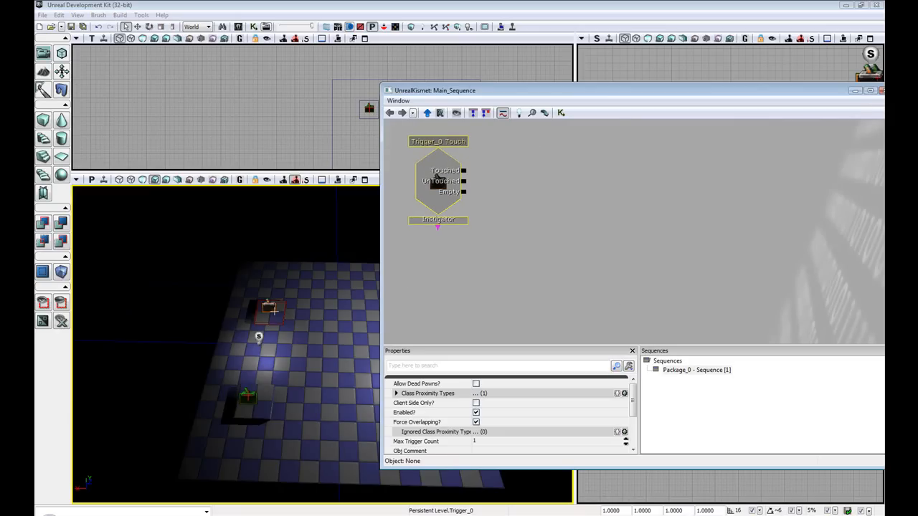
right_click(509, 301)
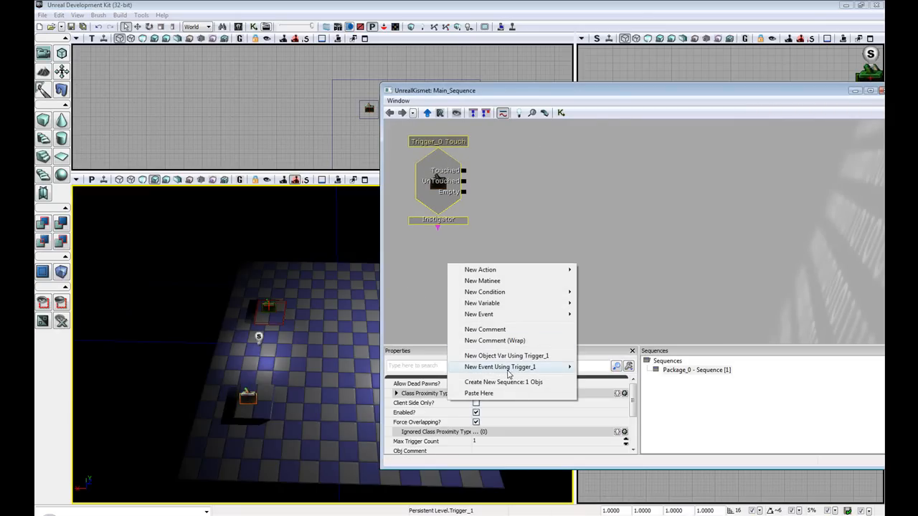
left_click(500, 367)
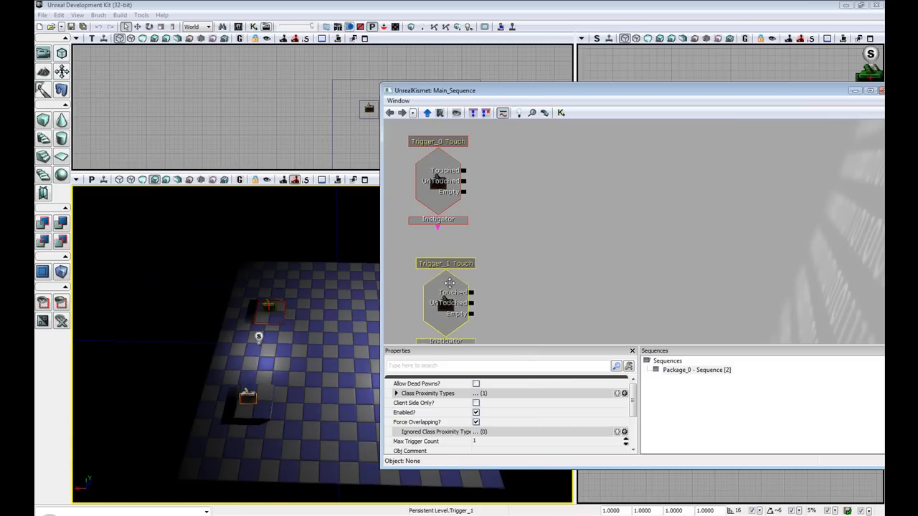
Add a Toggle action node to the Kismet sequence
right_click(509, 165)
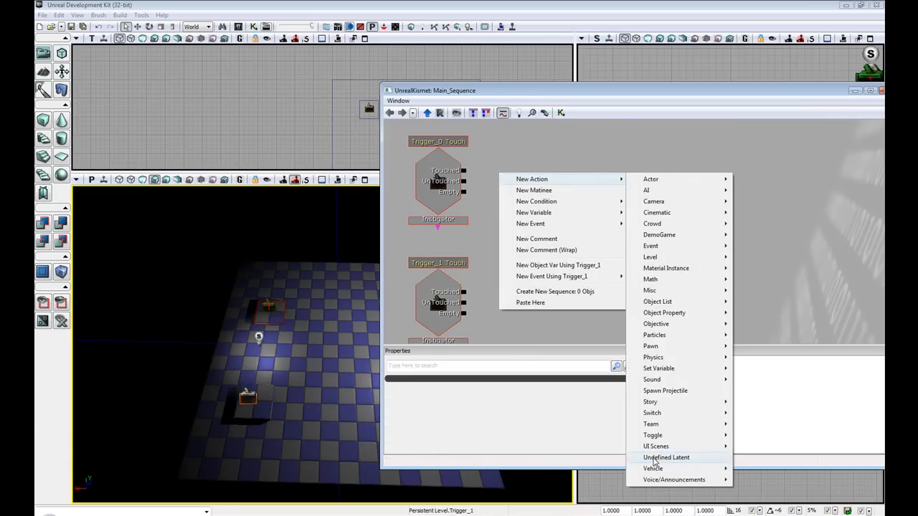
left_click(653, 436)
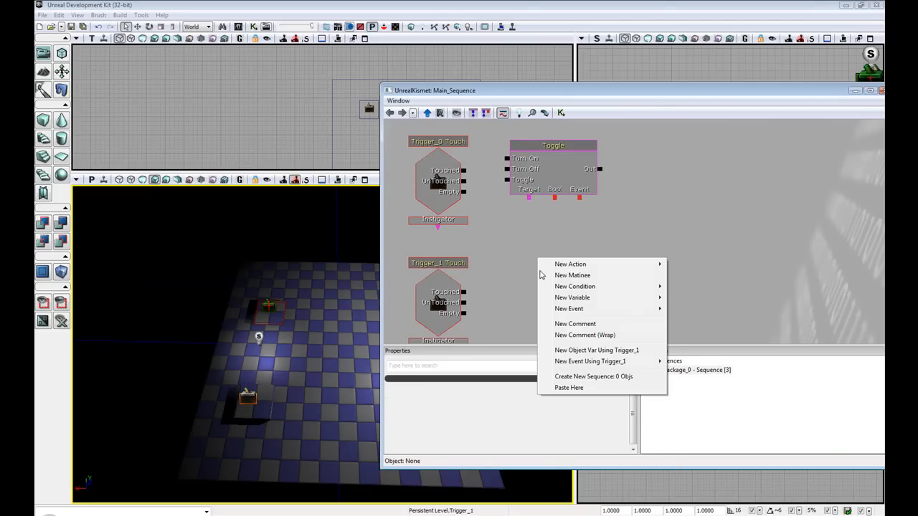
mouse_move(573, 275)
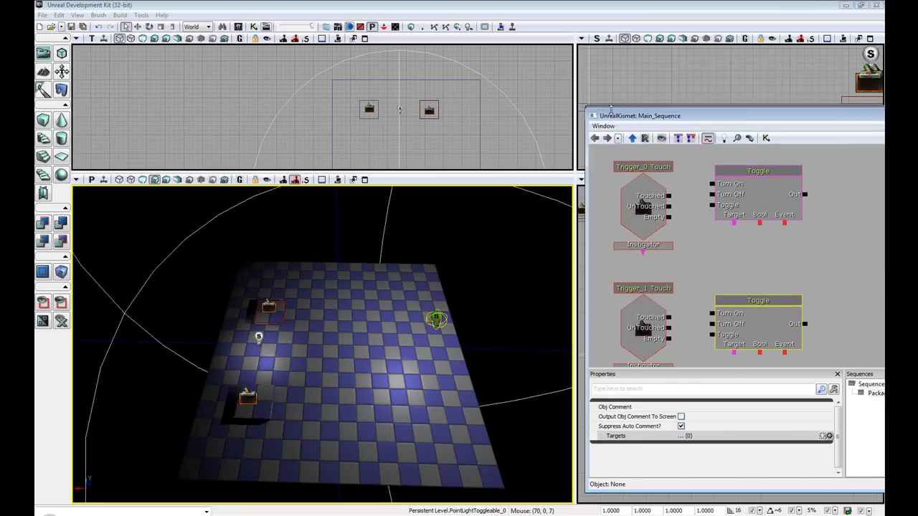
Create the light's object variable and wire Touched outputs and Toggle targets to it
right_click(430, 318)
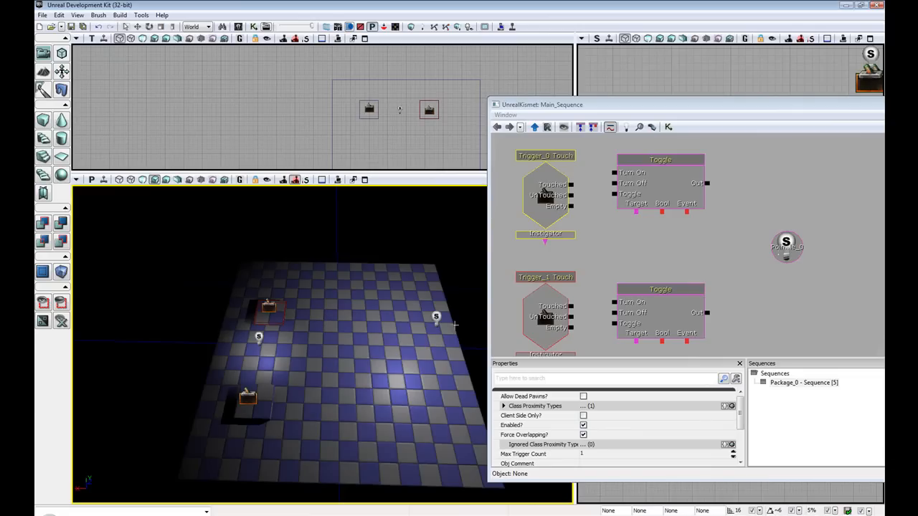
left_click(545, 194)
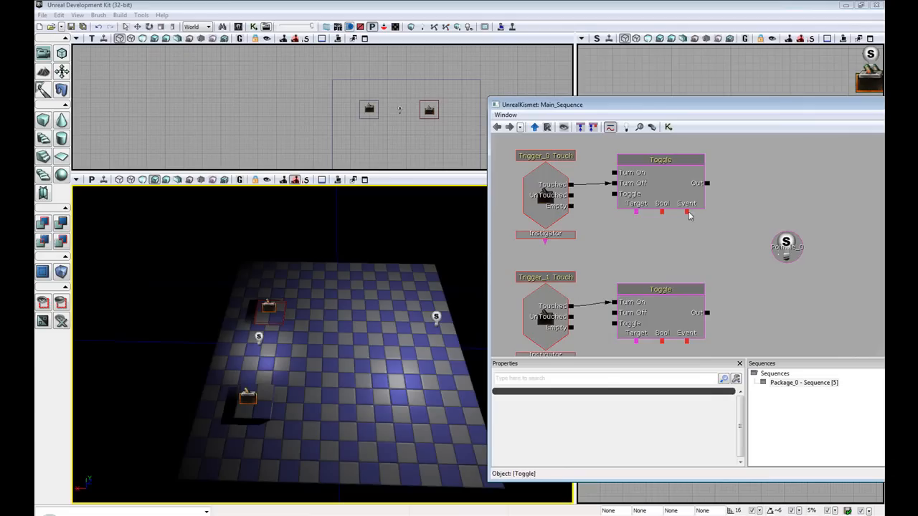
left_click(660, 159)
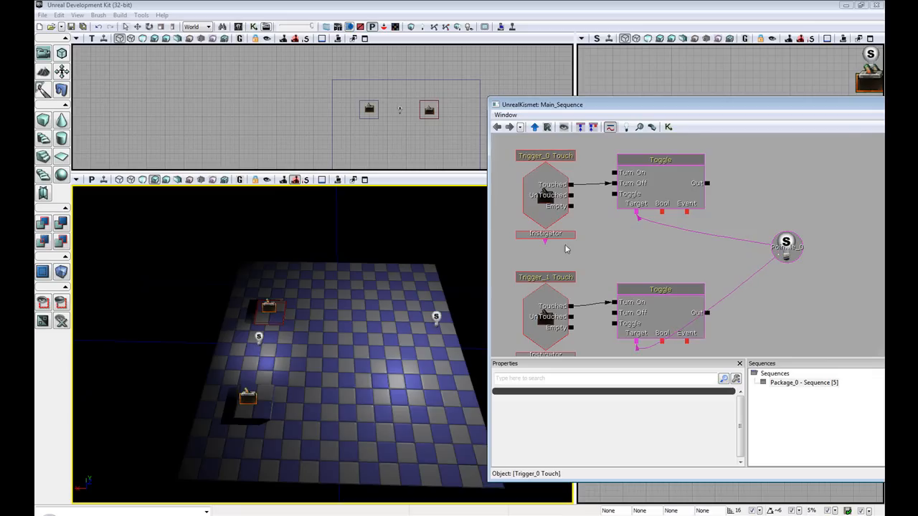
mouse_move(557, 228)
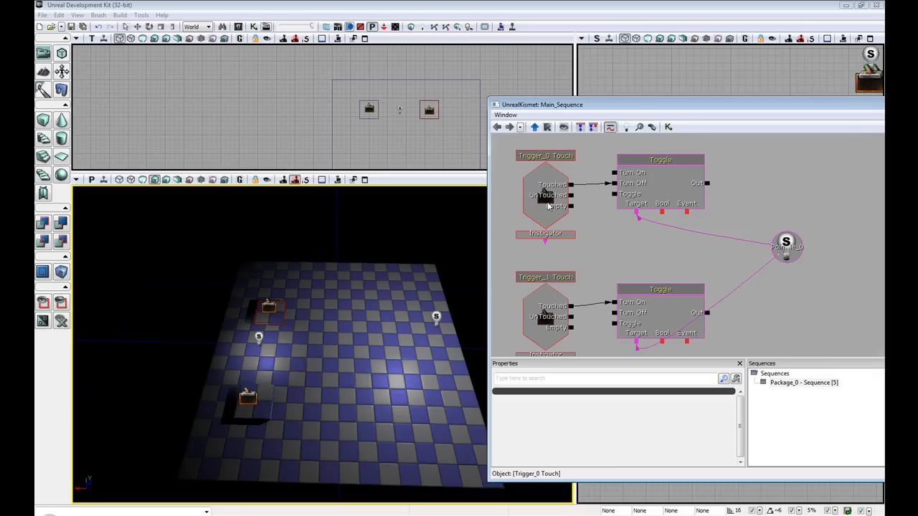
left_click(662, 259)
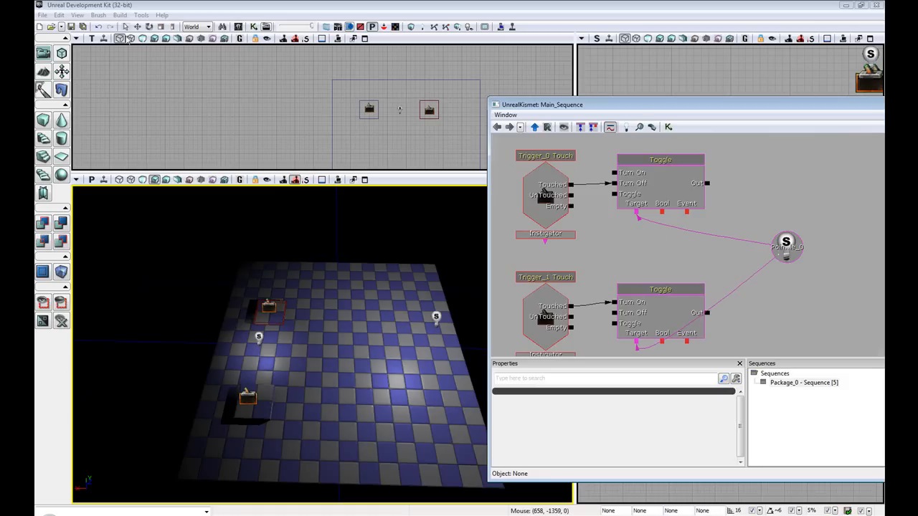
mouse_move(582, 228)
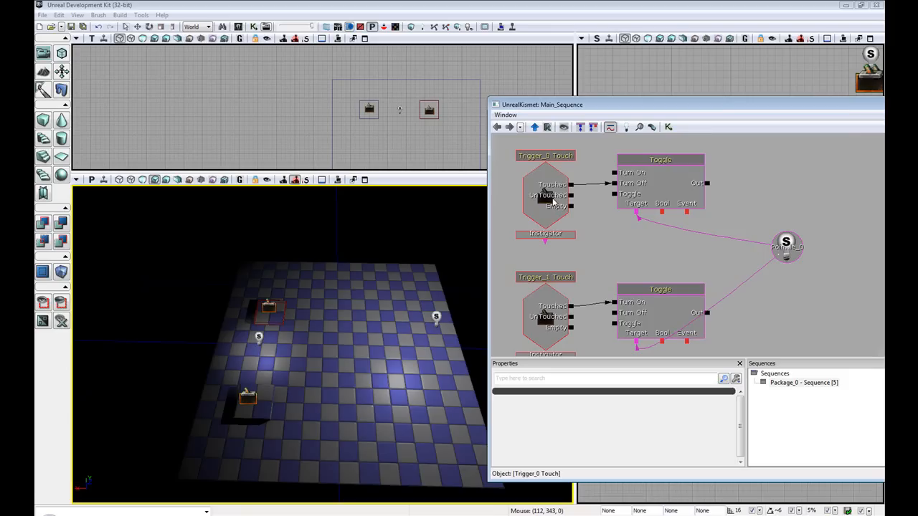
mouse_move(562, 227)
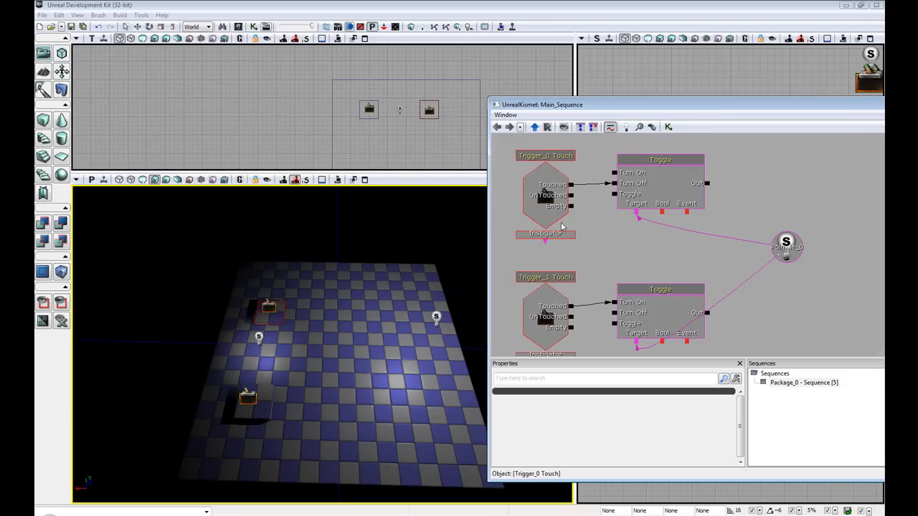
left_click(546, 198)
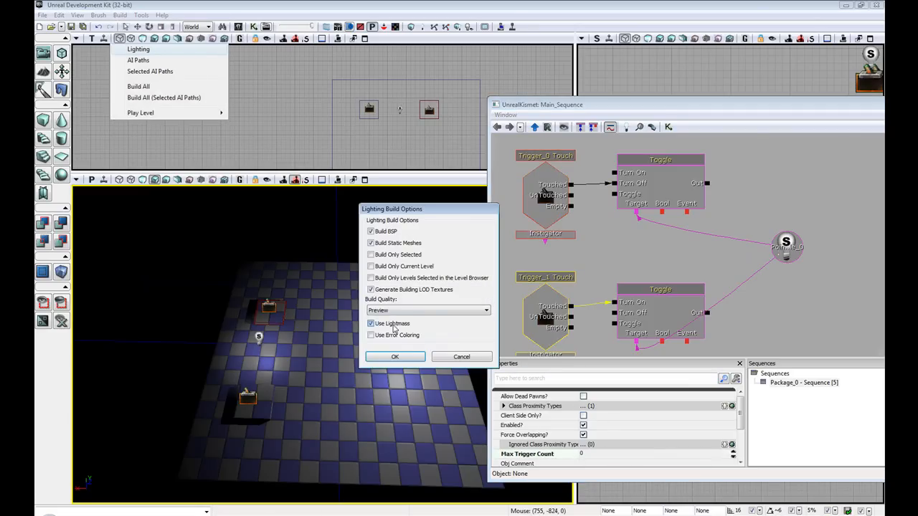
Dismiss the lighting build dialog and Play from Here on the floor
left_click(395, 355)
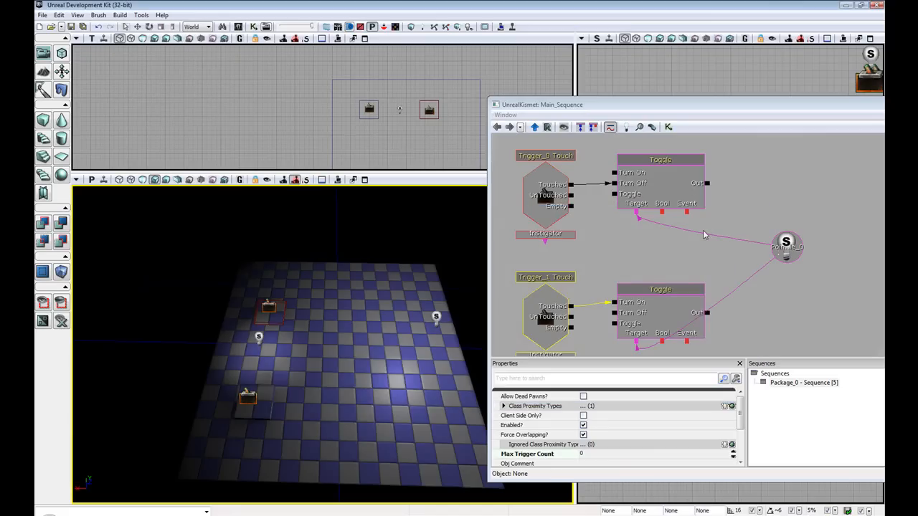
right_click(270, 309)
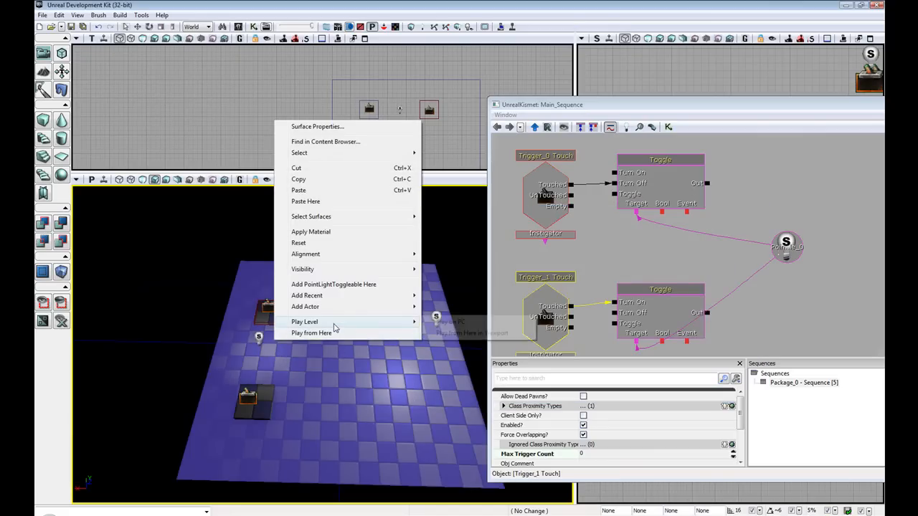
left_click(304, 321)
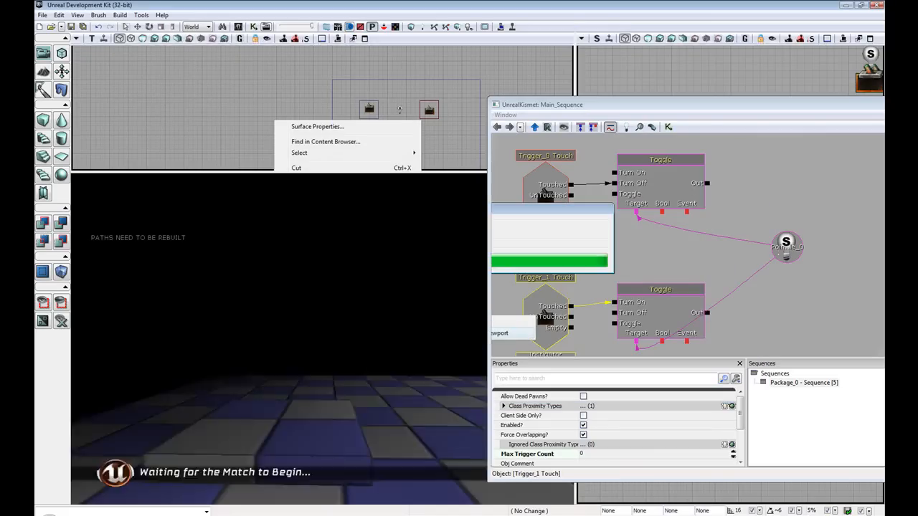